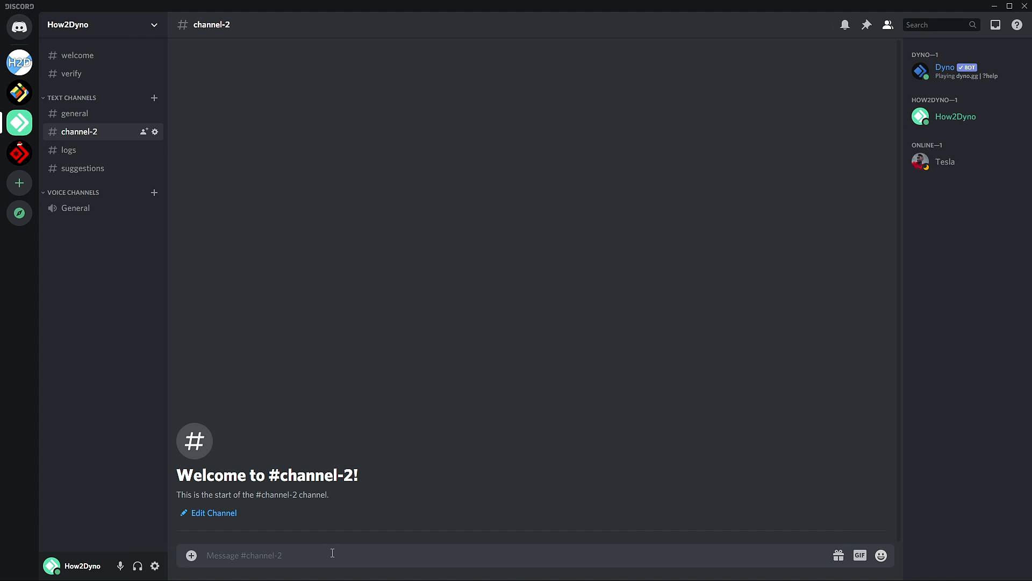
text(?mute)
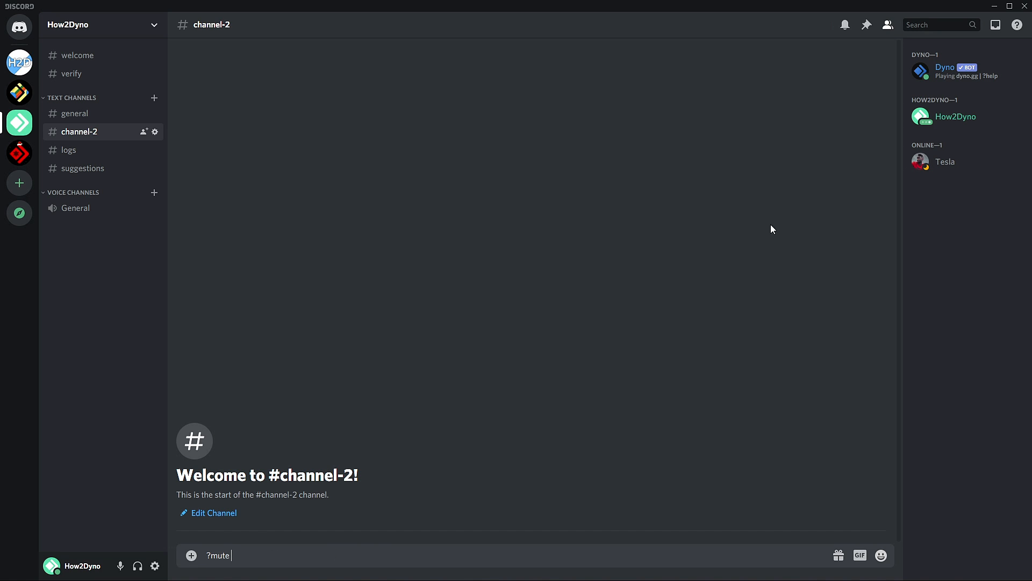
text(@Tesla)
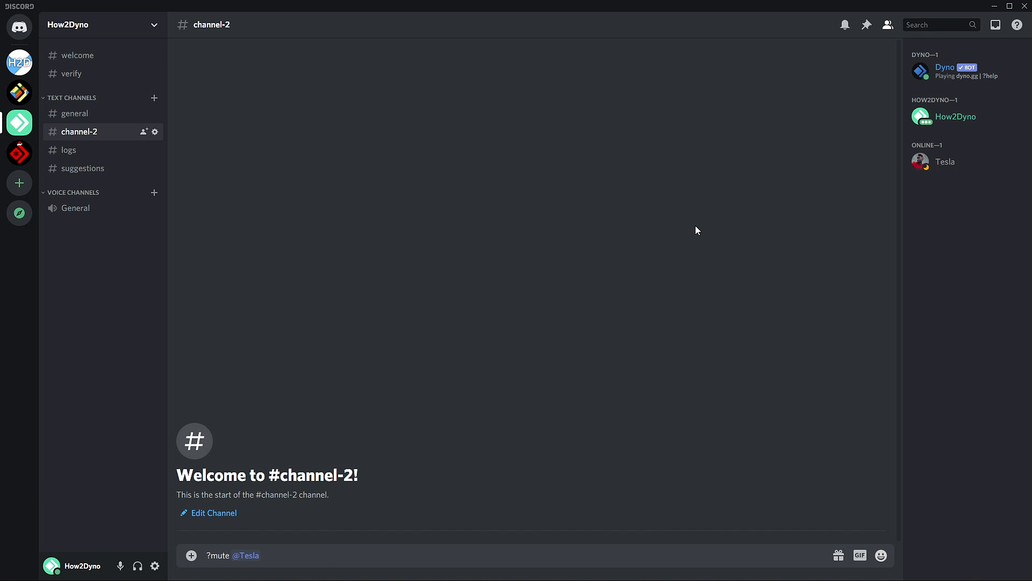
key(Enter)
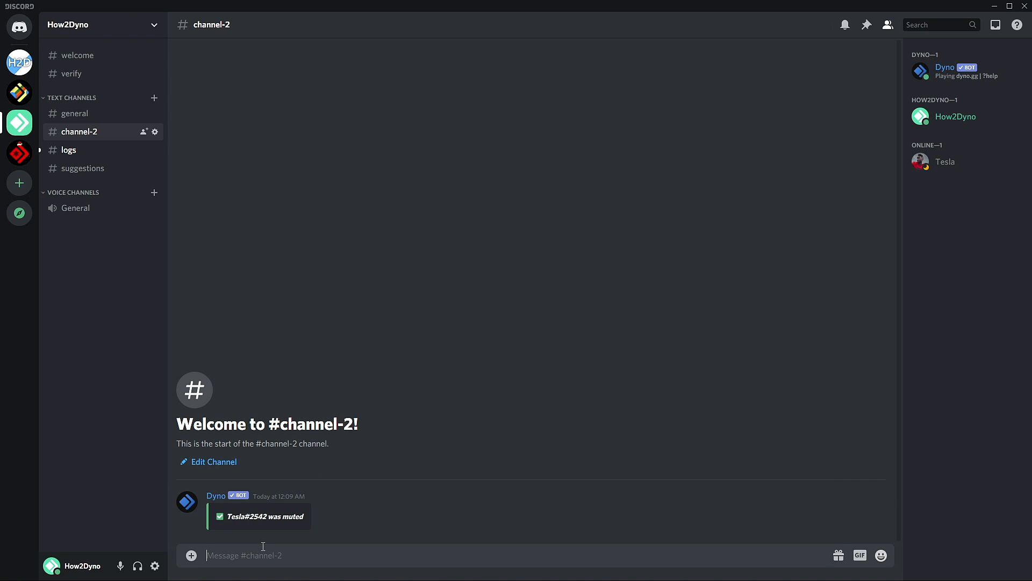
- View Dyno's Case 31 entry in #logs, recording Tesla's 20-minute mute
click(68, 149)
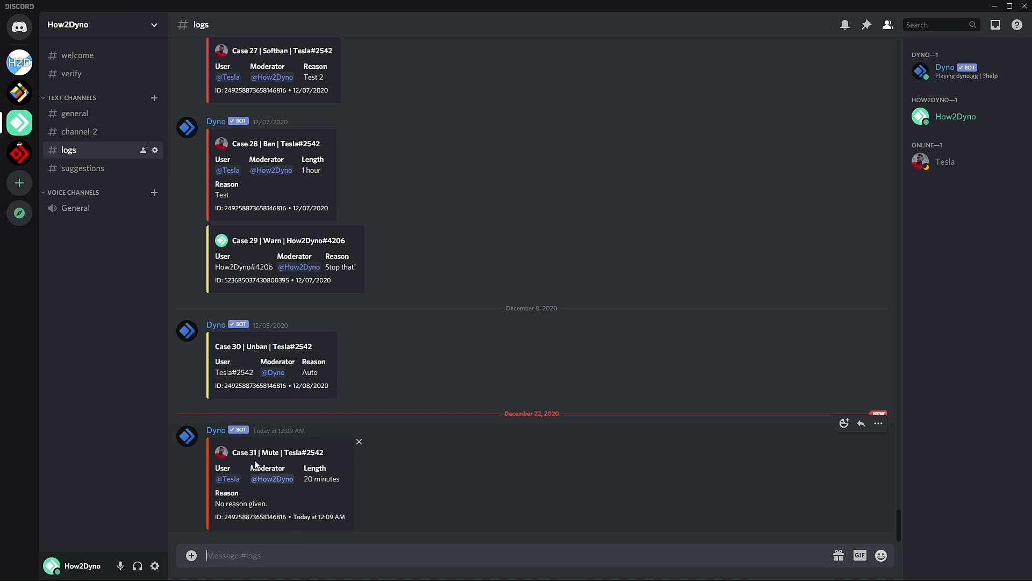
double_click(252, 452)
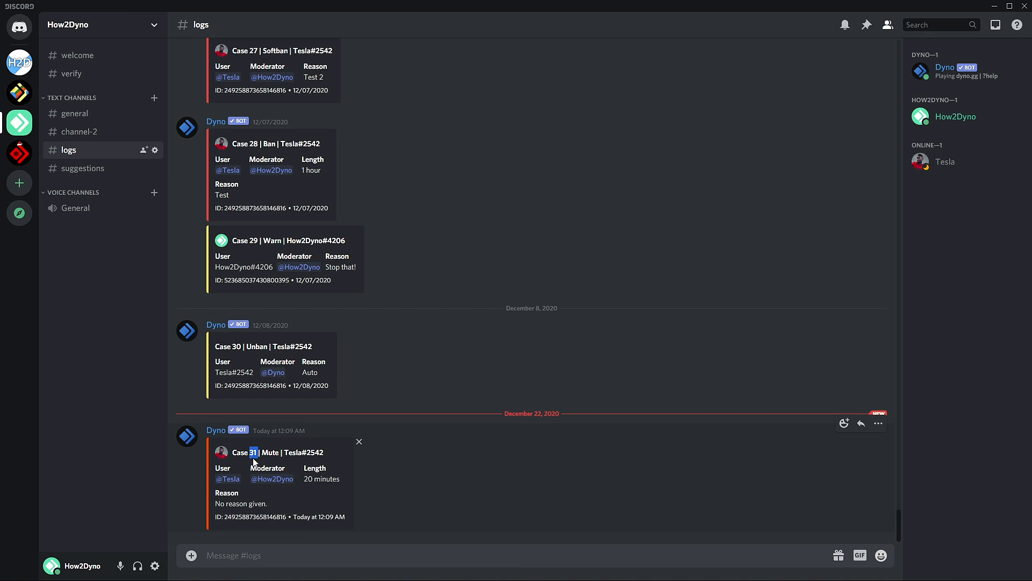
mouse_move(261, 475)
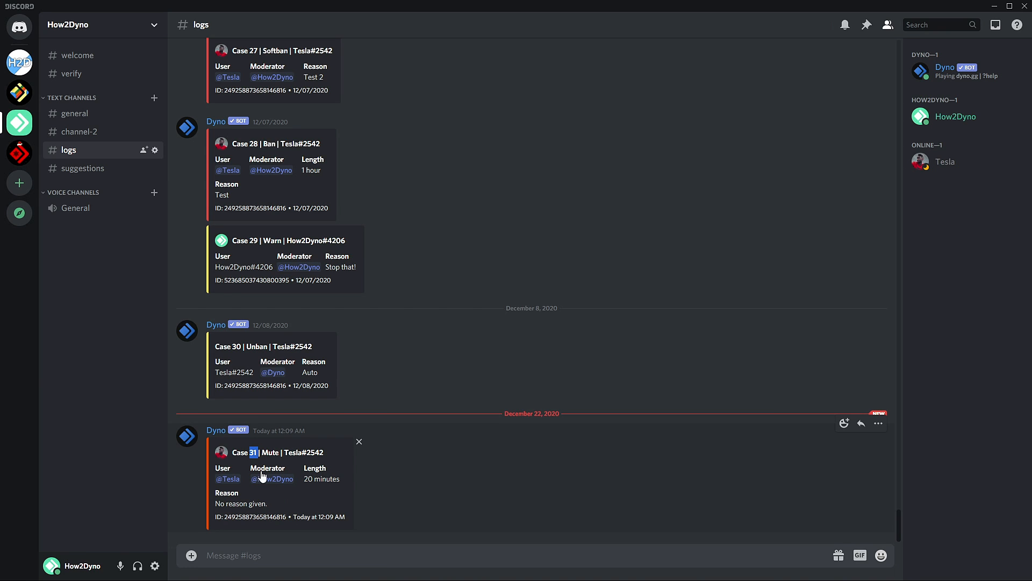
mouse_move(277, 411)
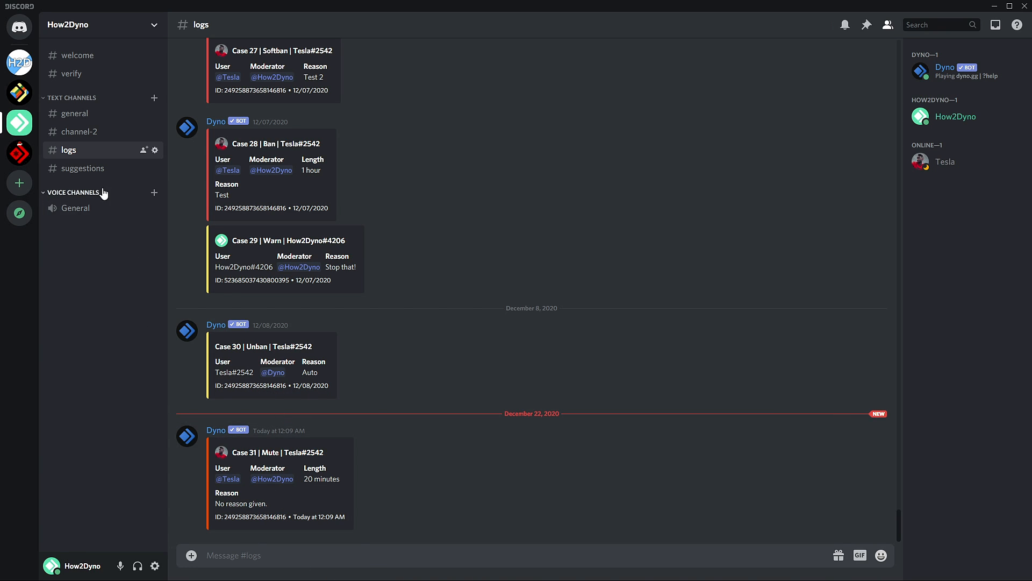
click(79, 131)
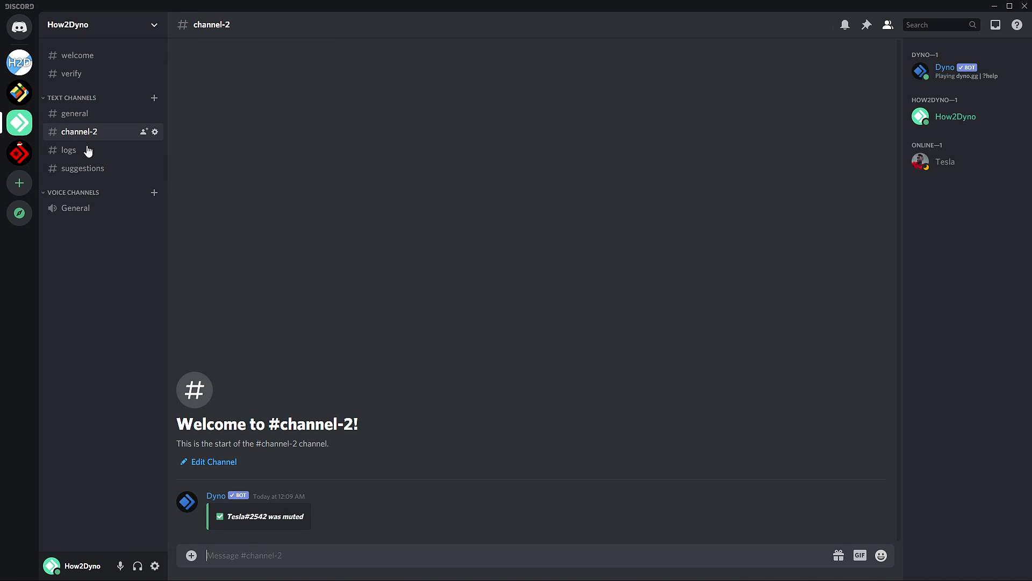
click(69, 150)
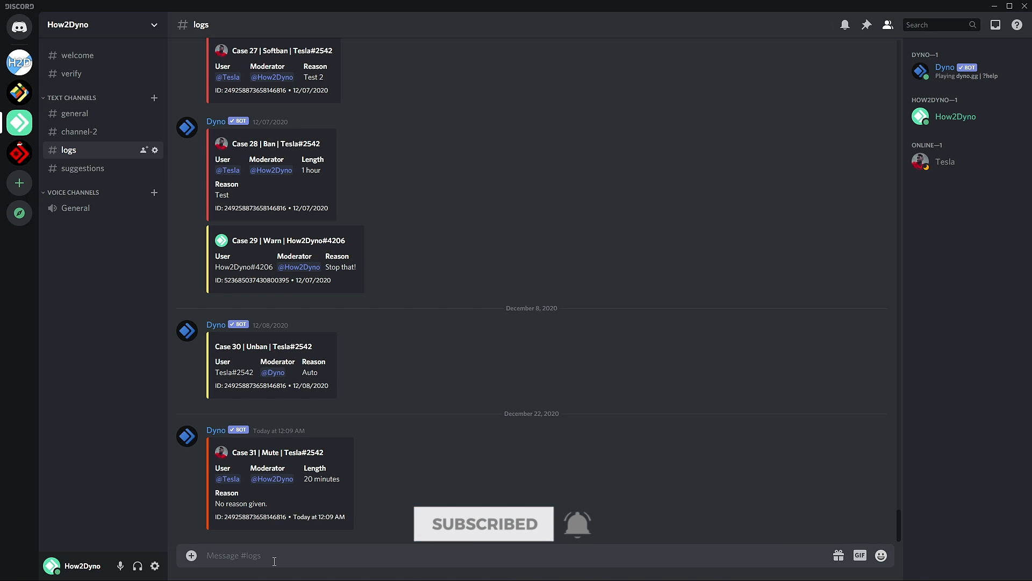
- Enter the ?duration command in #logs to set case 31's length to 1 hour
text(?dur)
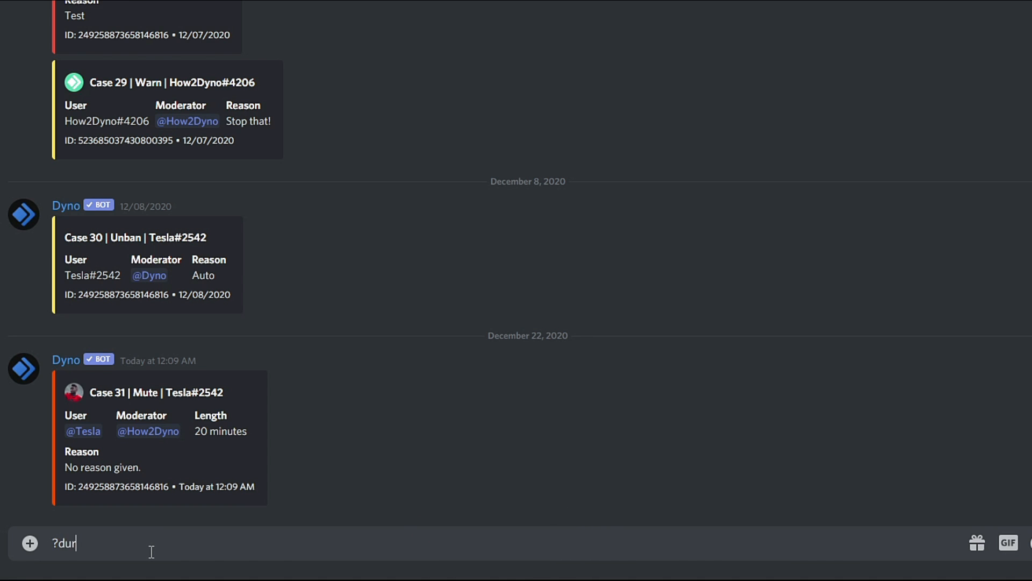
text(ation)
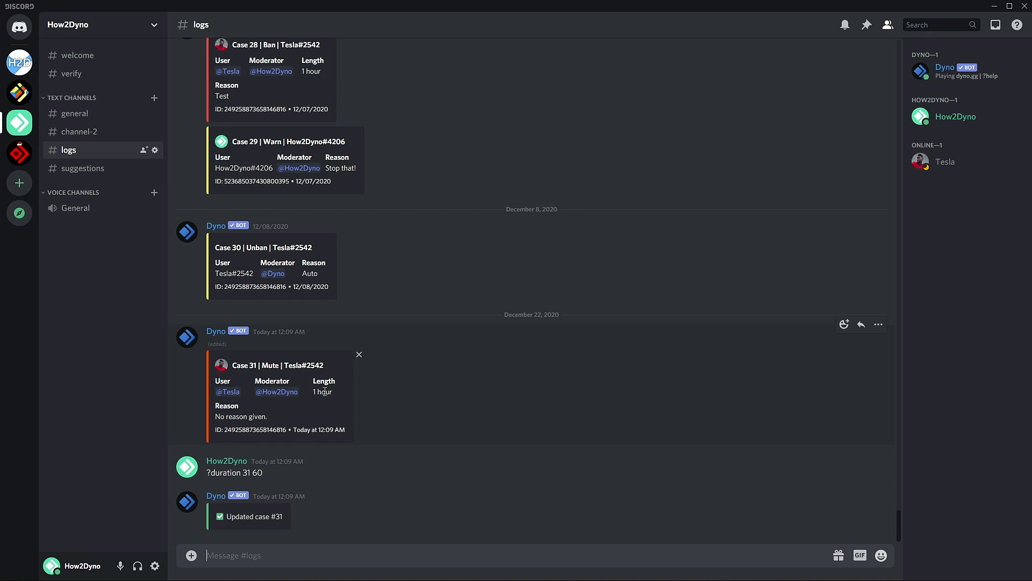
mouse_move(311, 429)
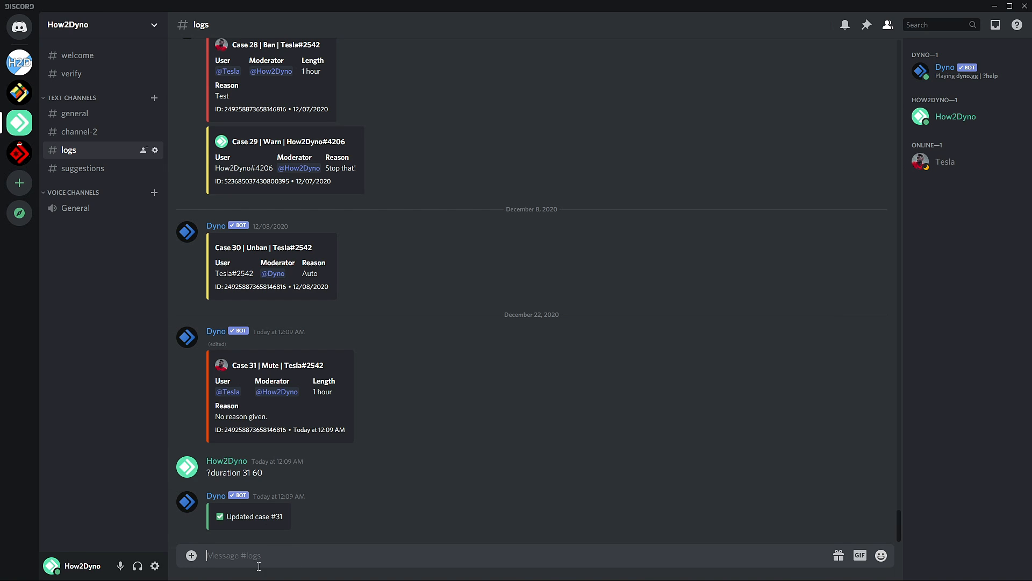
mouse_move(355, 454)
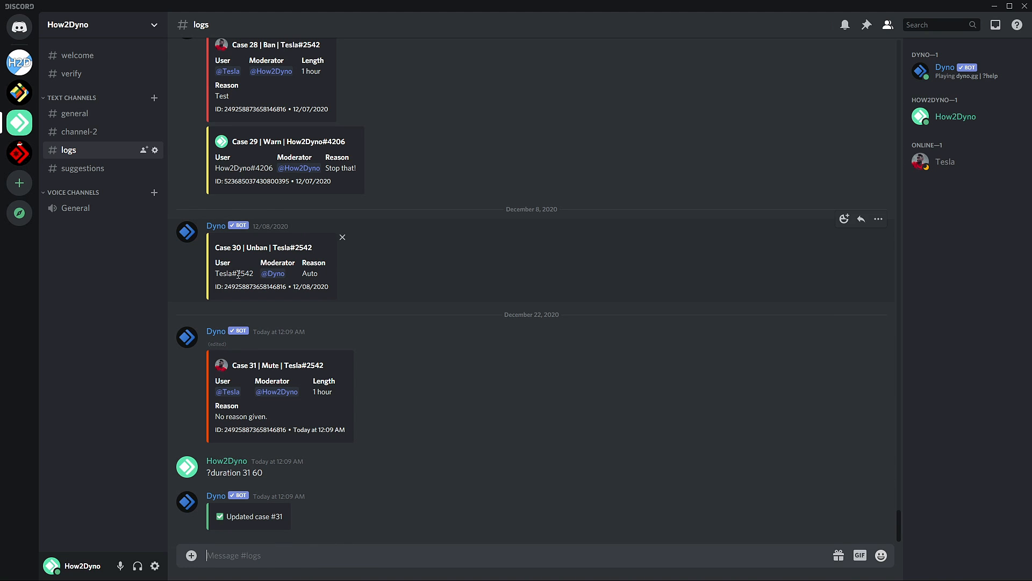
mouse_move(207, 268)
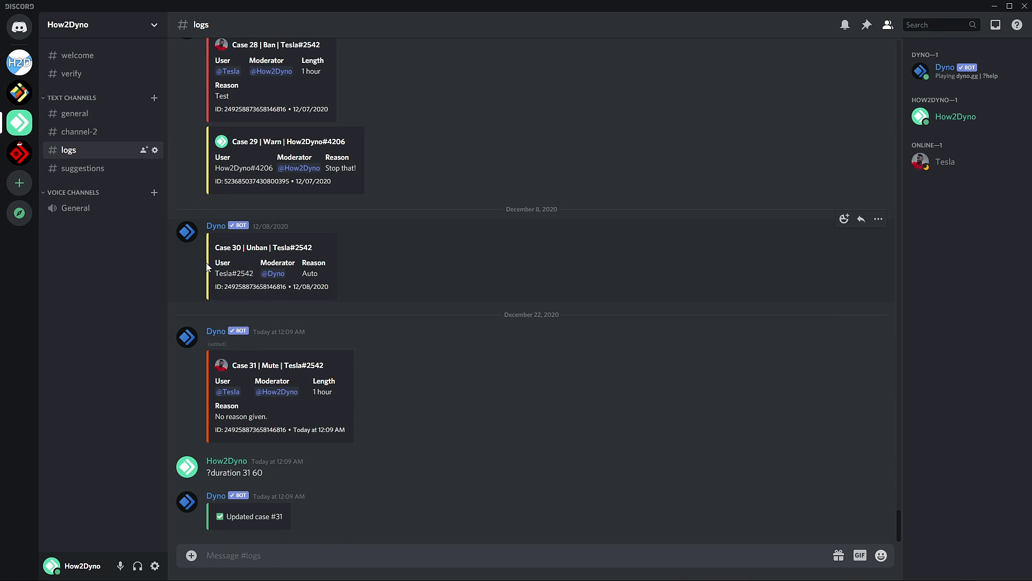
- Send ?moderations in channel-2 to list Tesla's active mute with about 54 minutes left
click(79, 131)
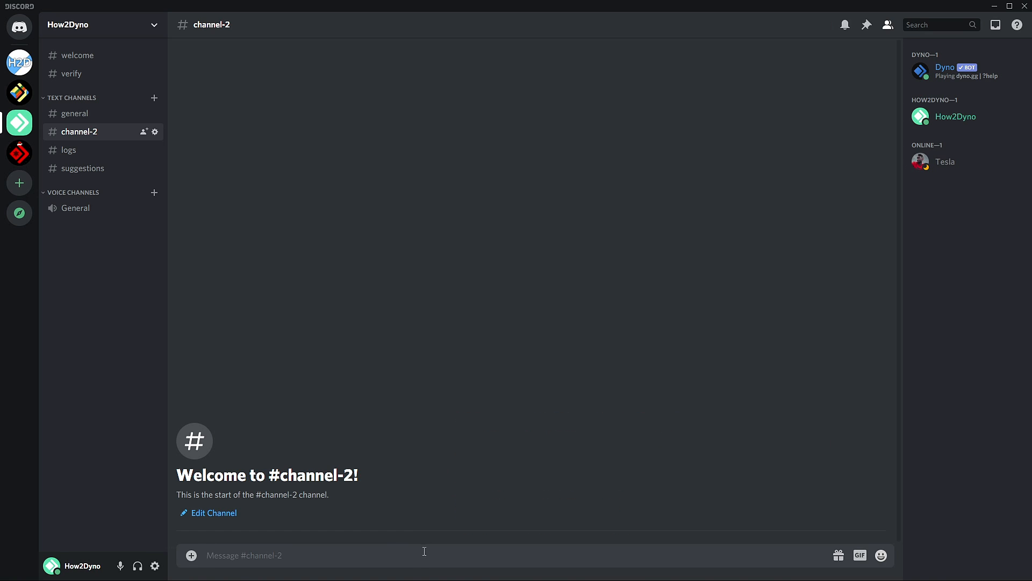
mouse_move(299, 574)
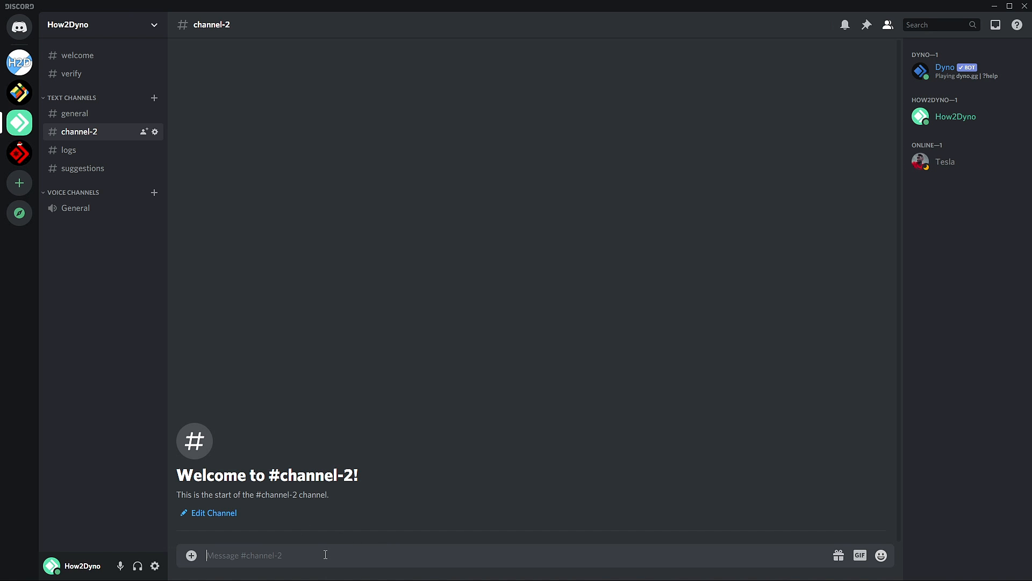
text(?modert)
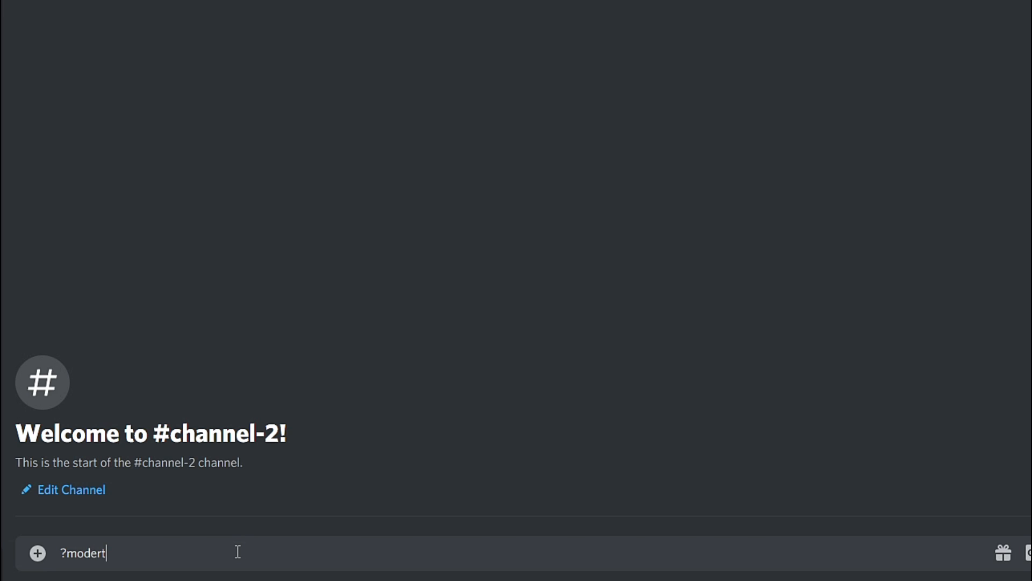
key(enter)
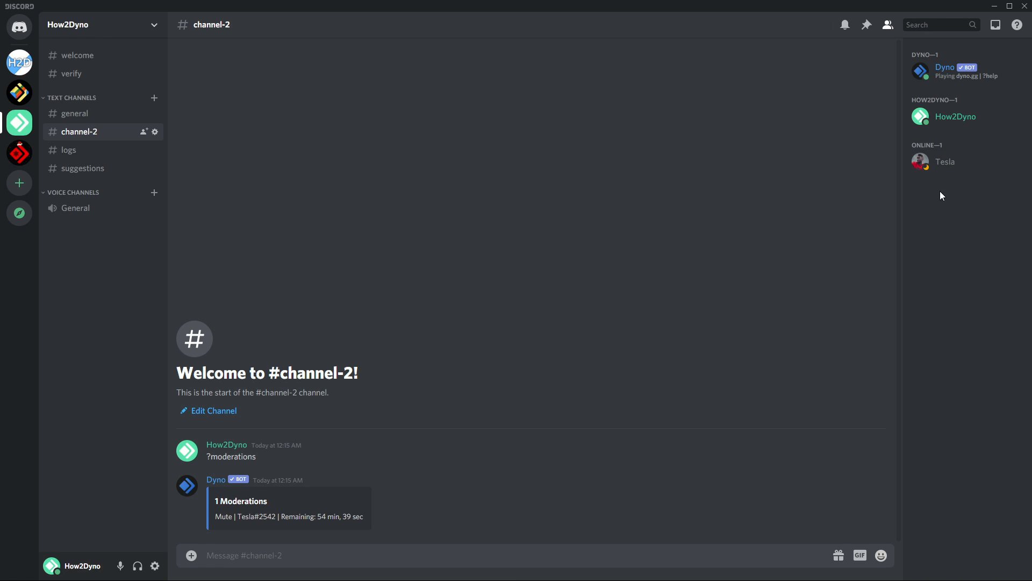
click(944, 161)
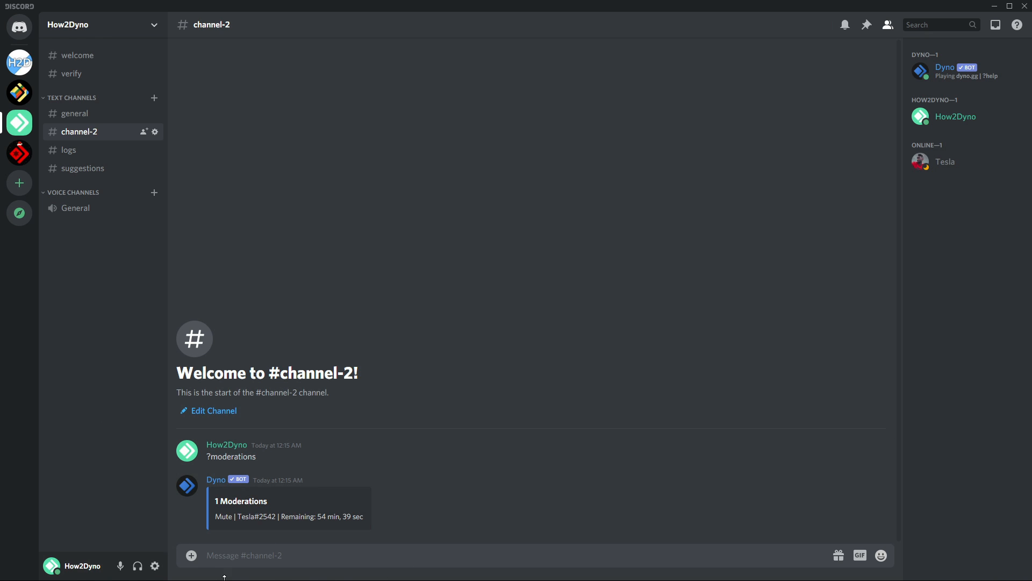
mouse_move(348, 473)
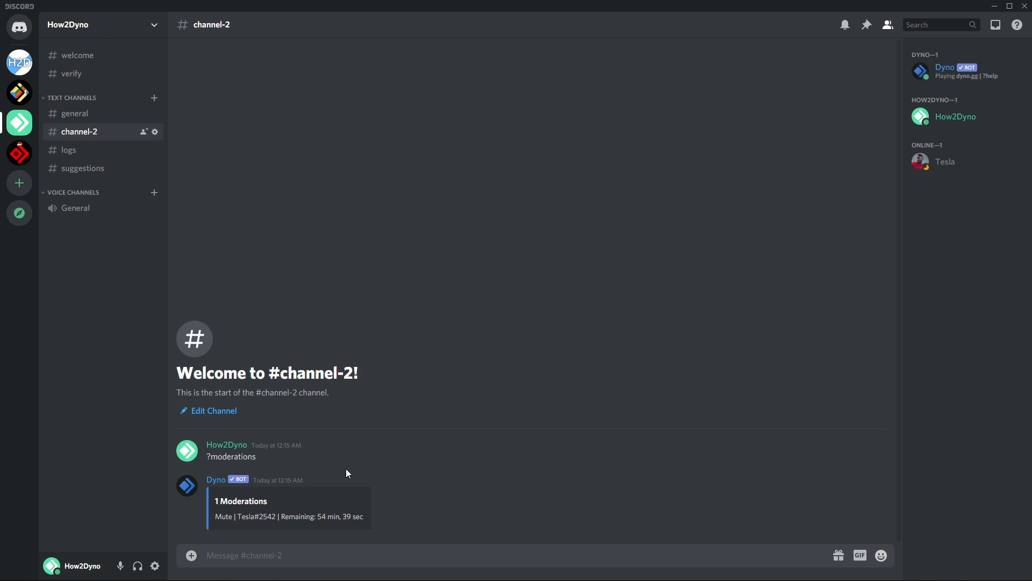
mouse_move(329, 523)
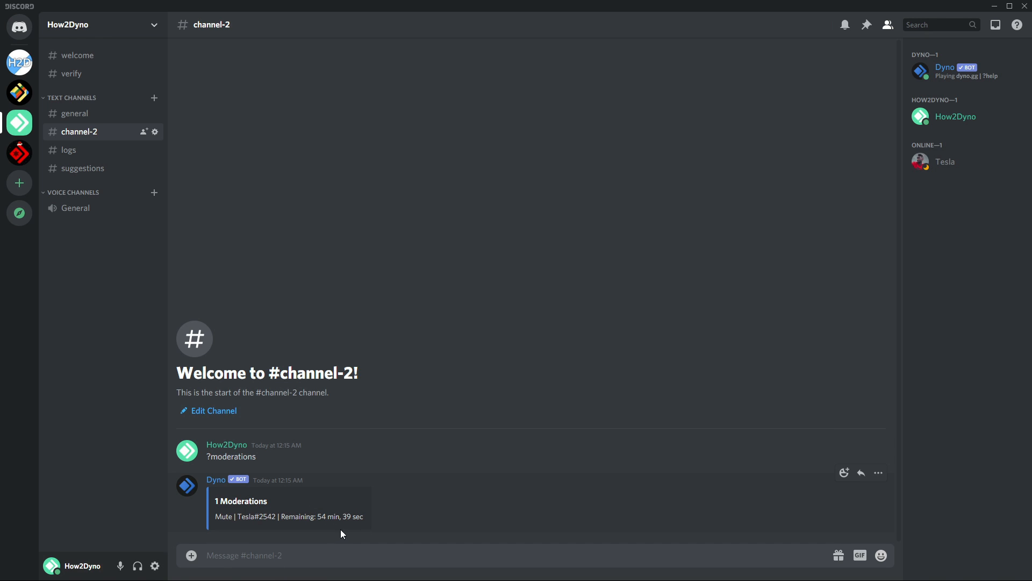
click(307, 555)
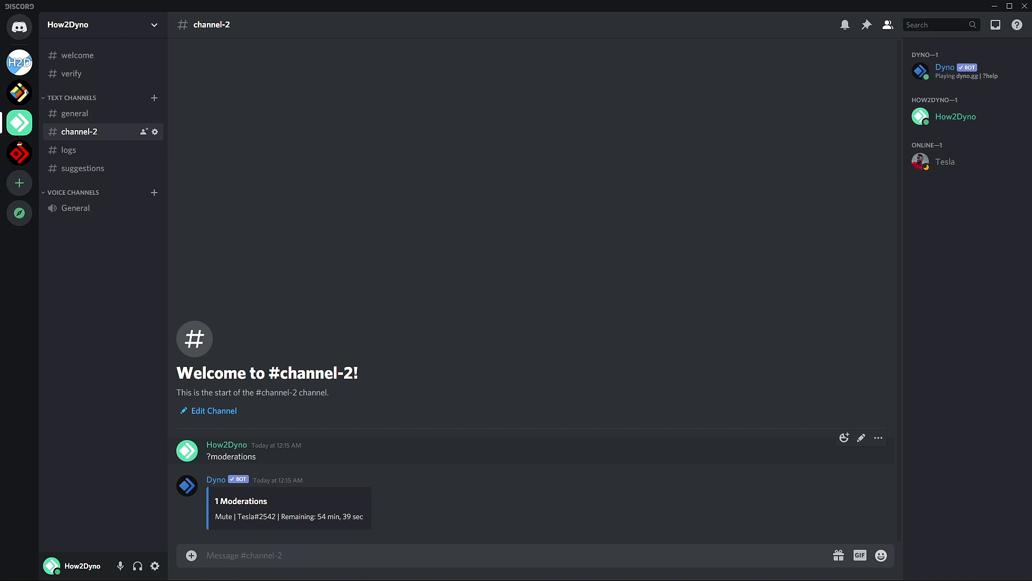
click(243, 555)
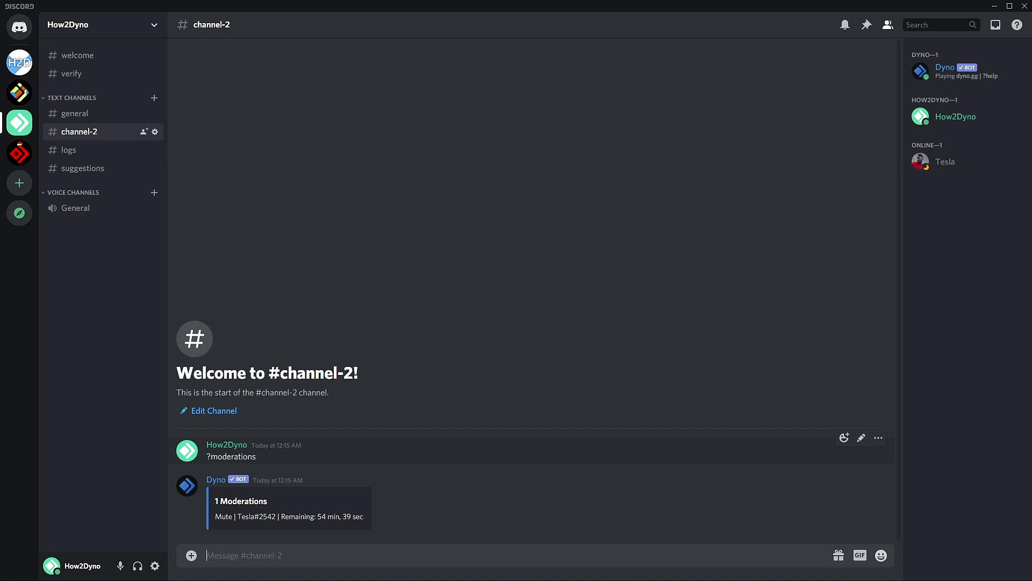